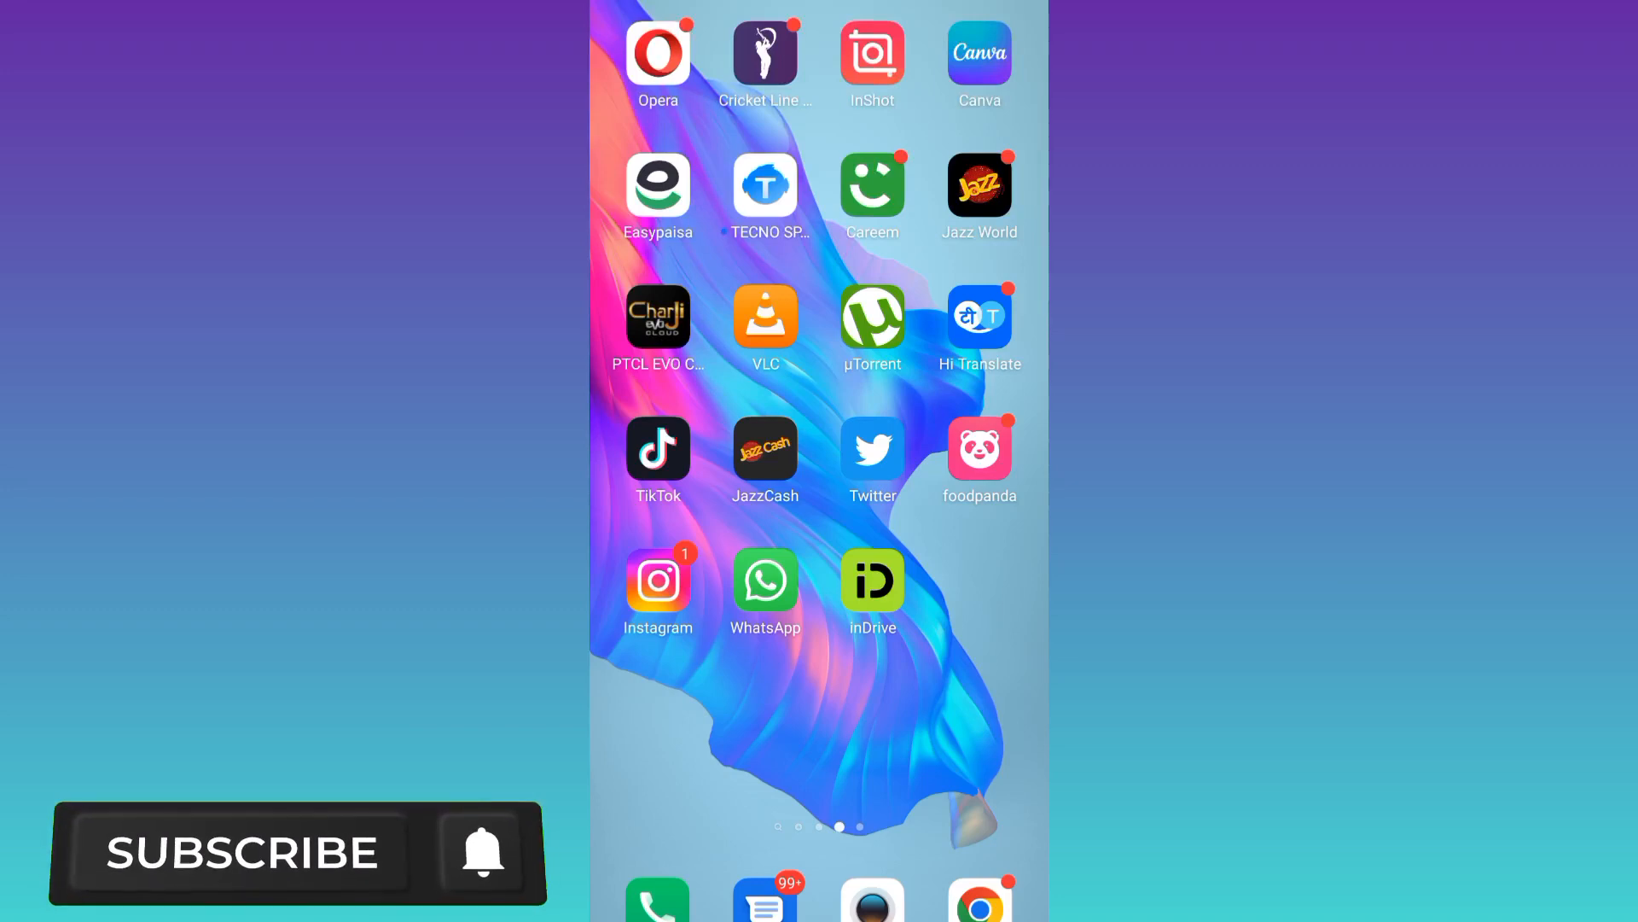
Clear Instagram's storage from its App info page, then force-stop the app and confirm
left_click(241, 851)
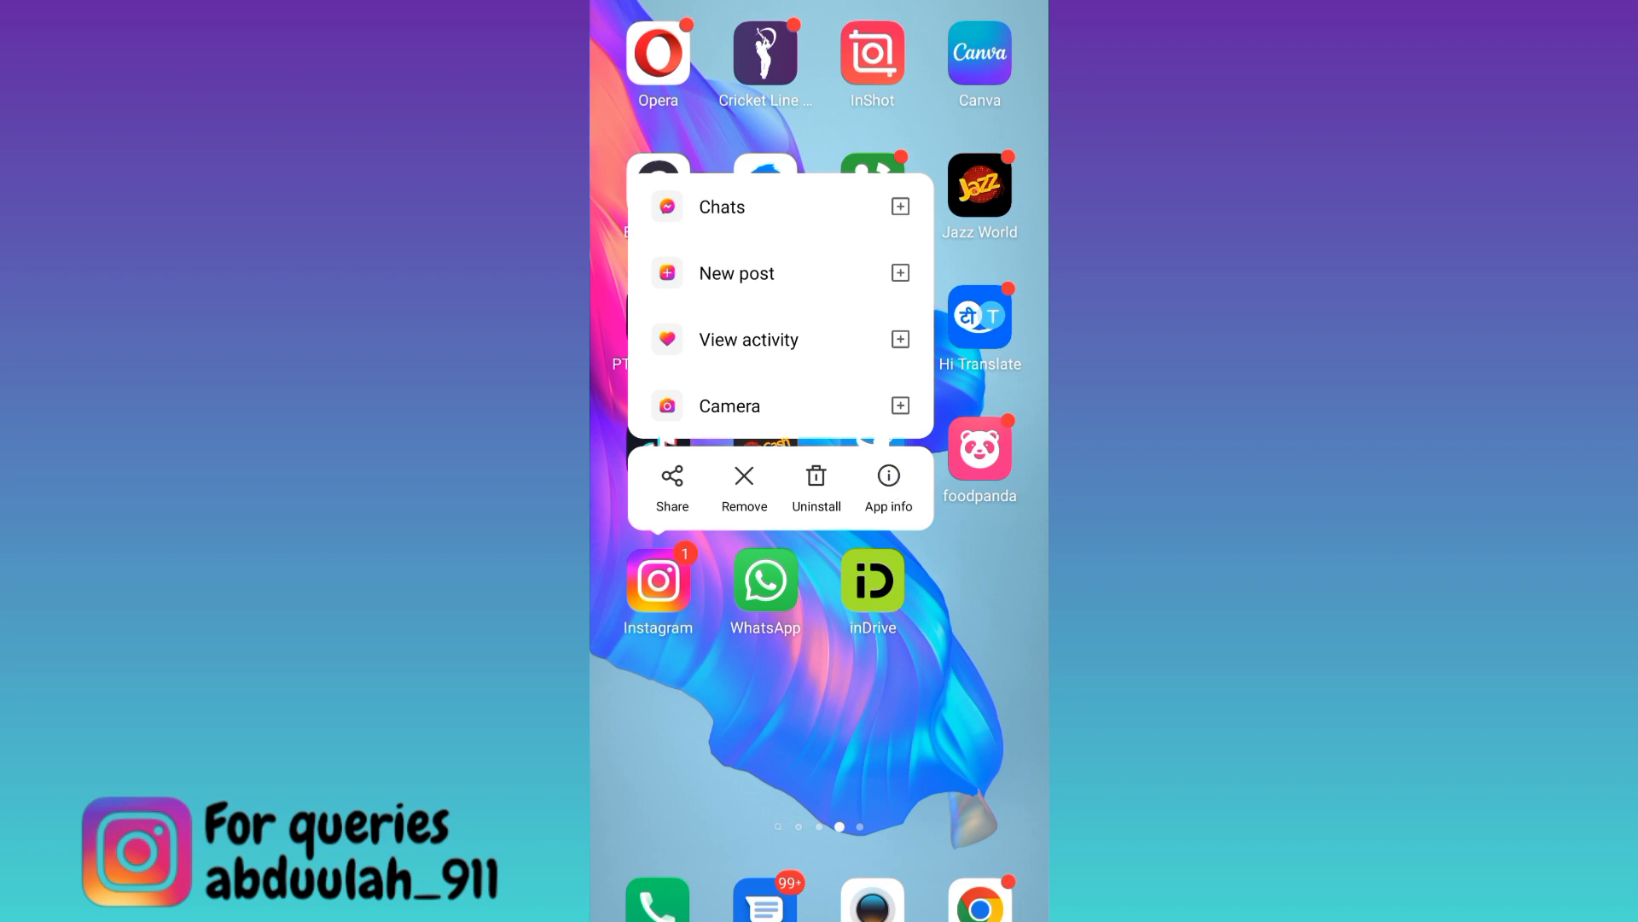
left_click(889, 484)
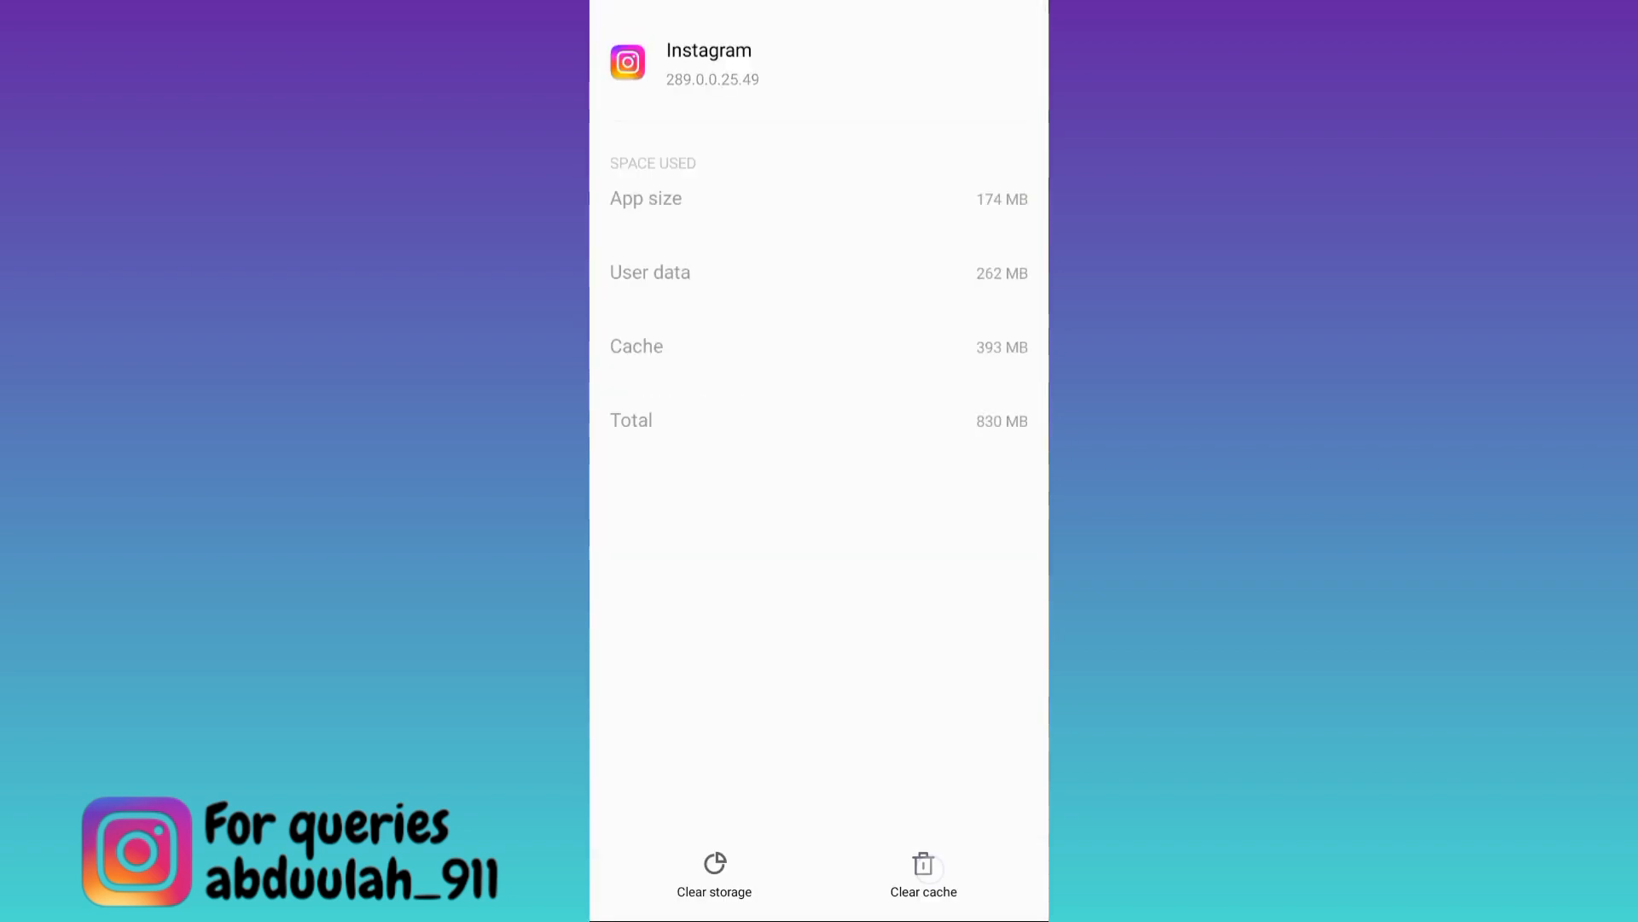
left_click(923, 875)
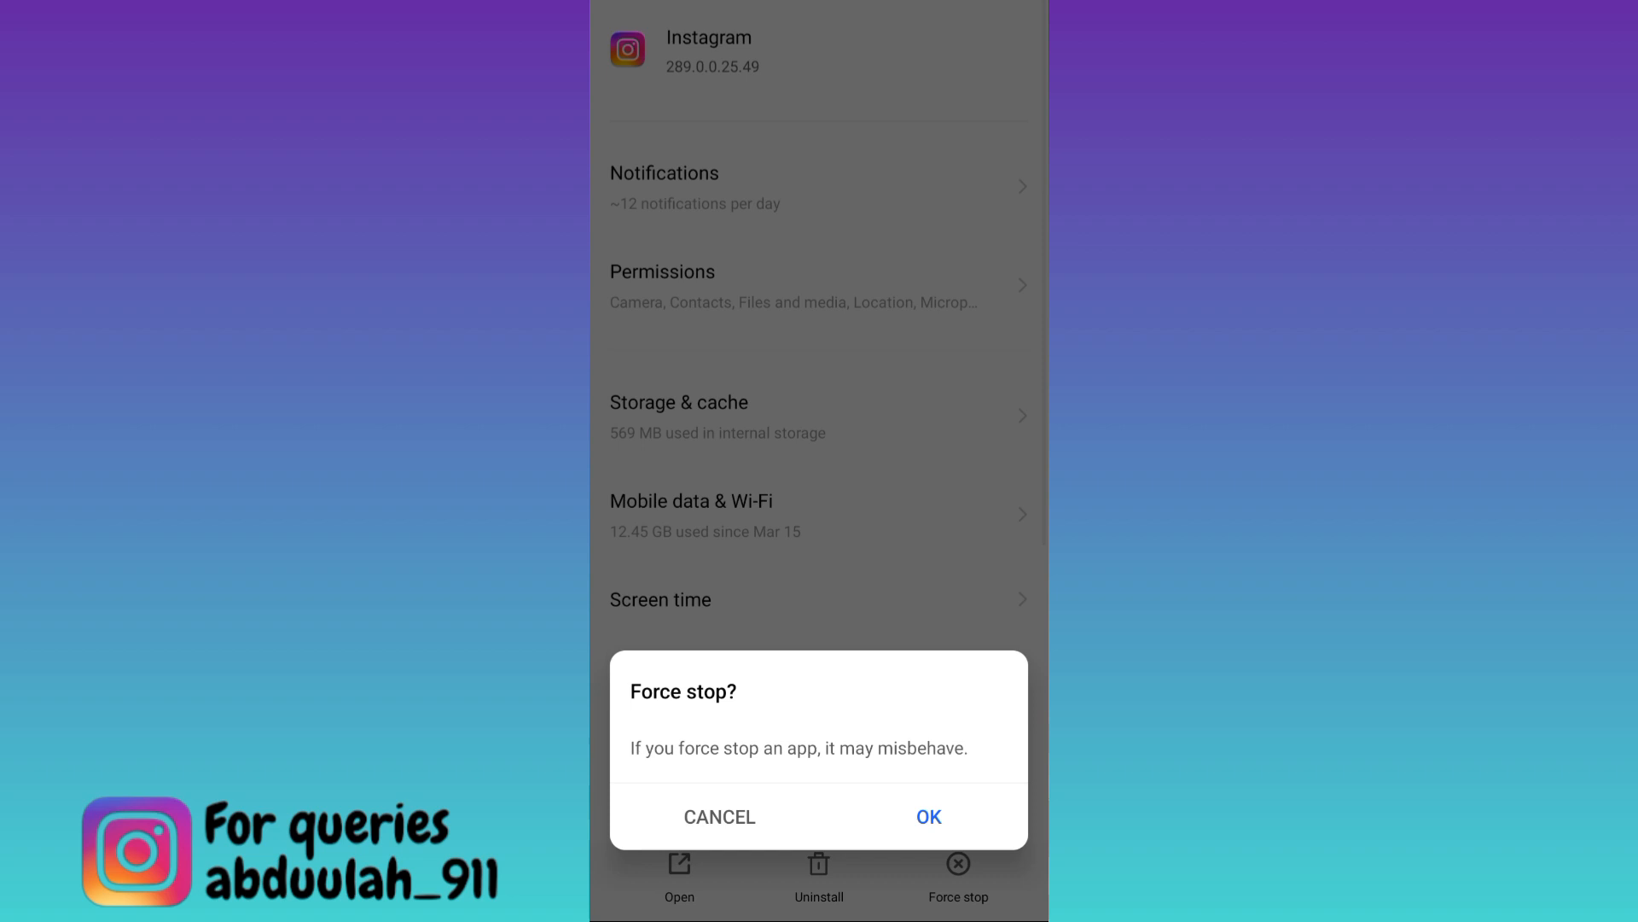
left_click(718, 816)
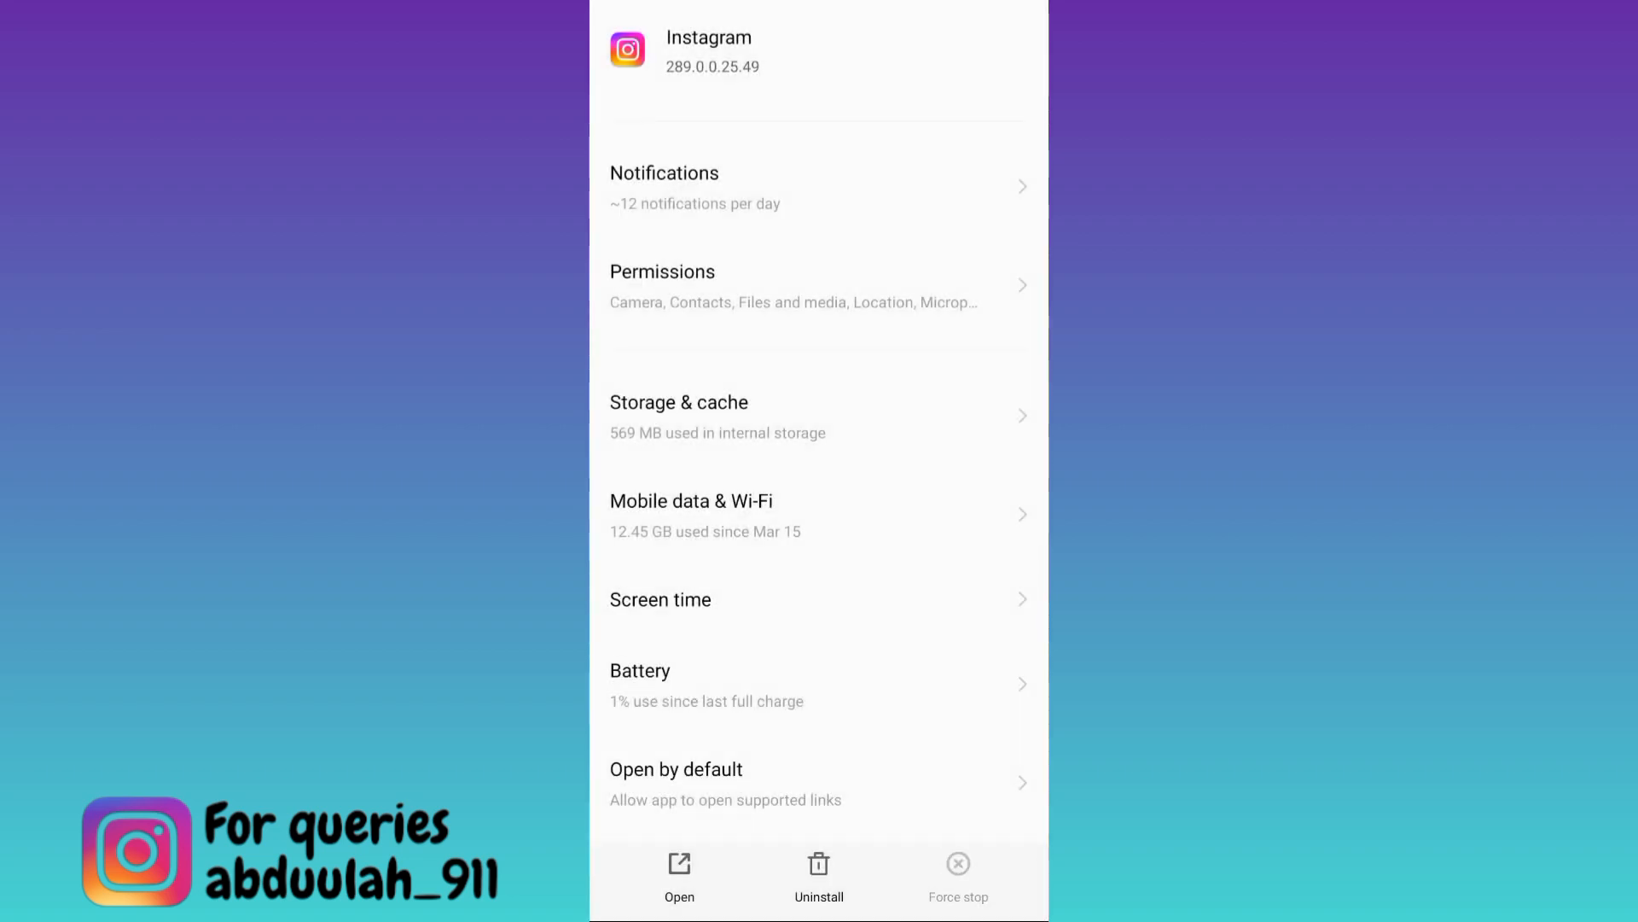